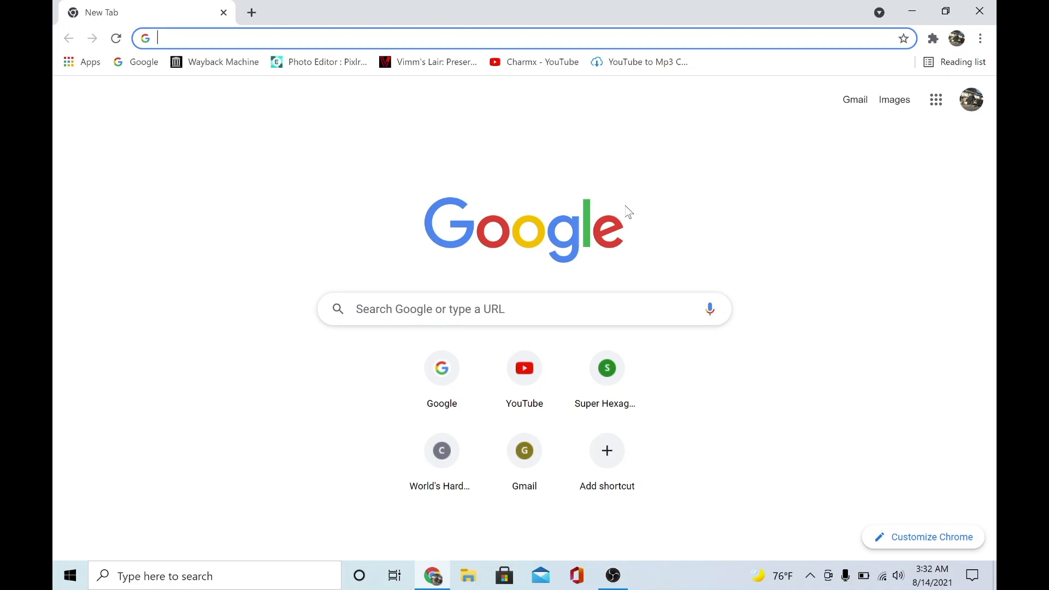
mouse_move(674, 191)
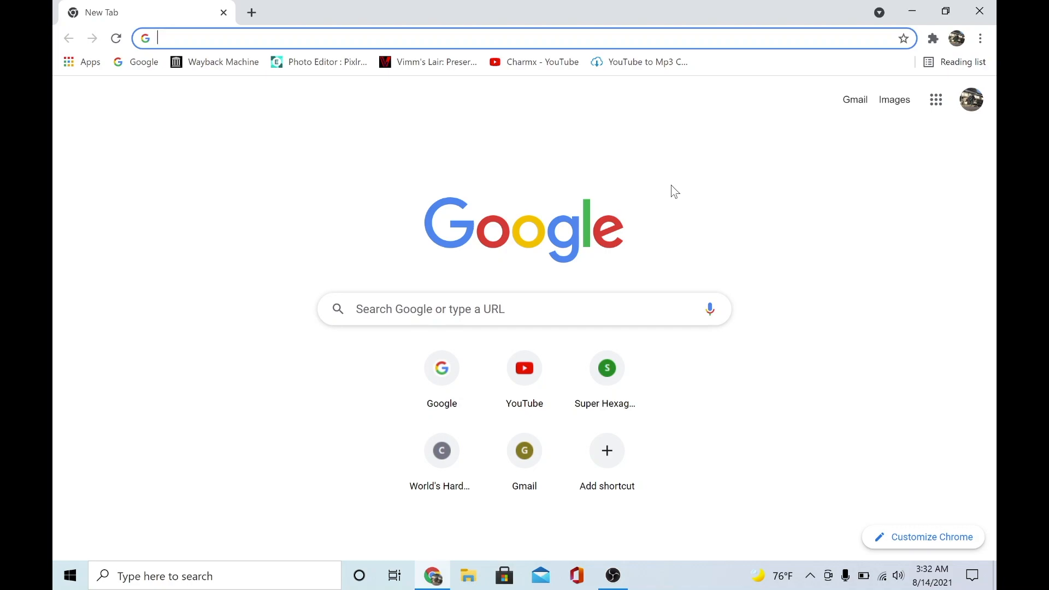
mouse_move(370, 182)
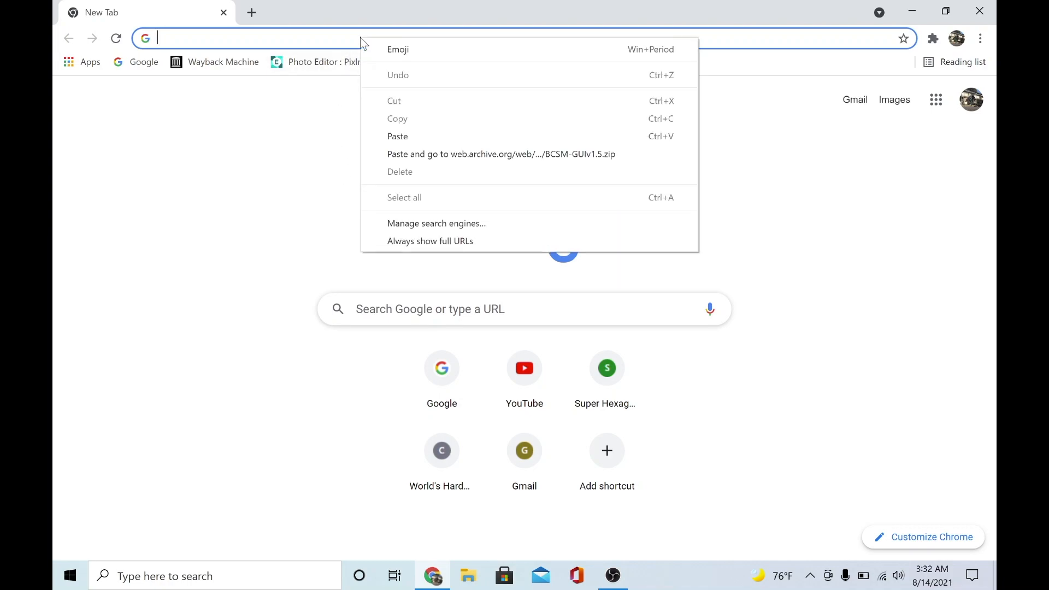
mouse_move(472, 136)
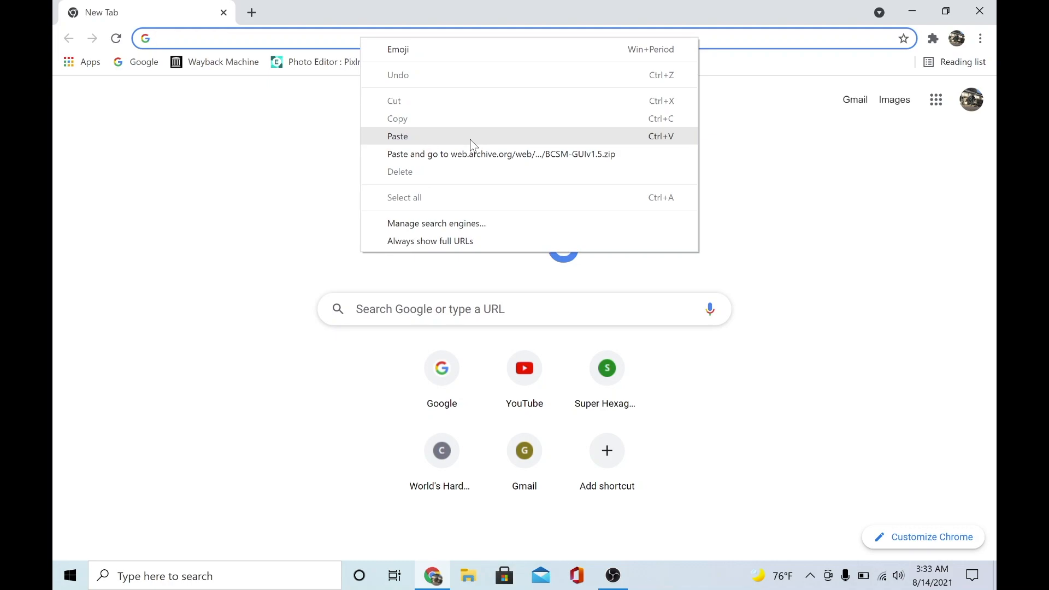
Paste the web.archive.org link for BCSM-GUIv1.5.zip into Chrome's address bar.
click(398, 136)
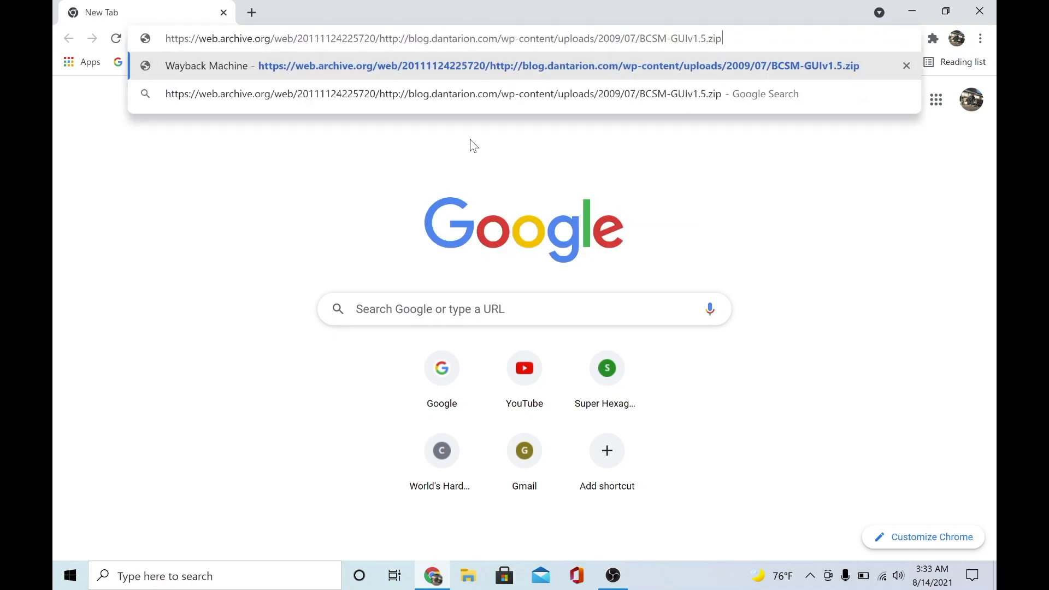
mouse_move(510, 71)
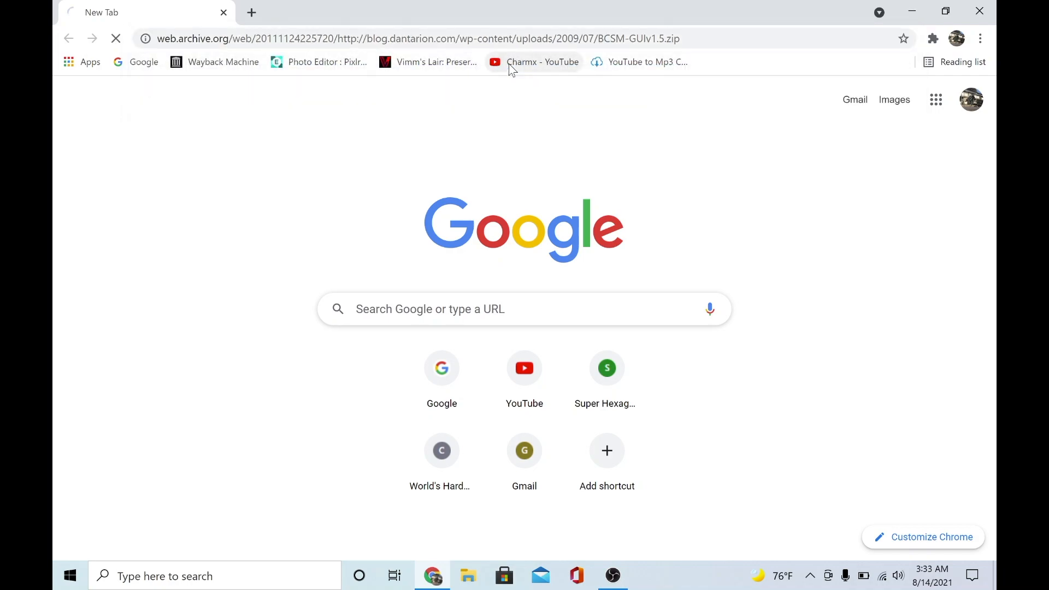
mouse_move(259, 227)
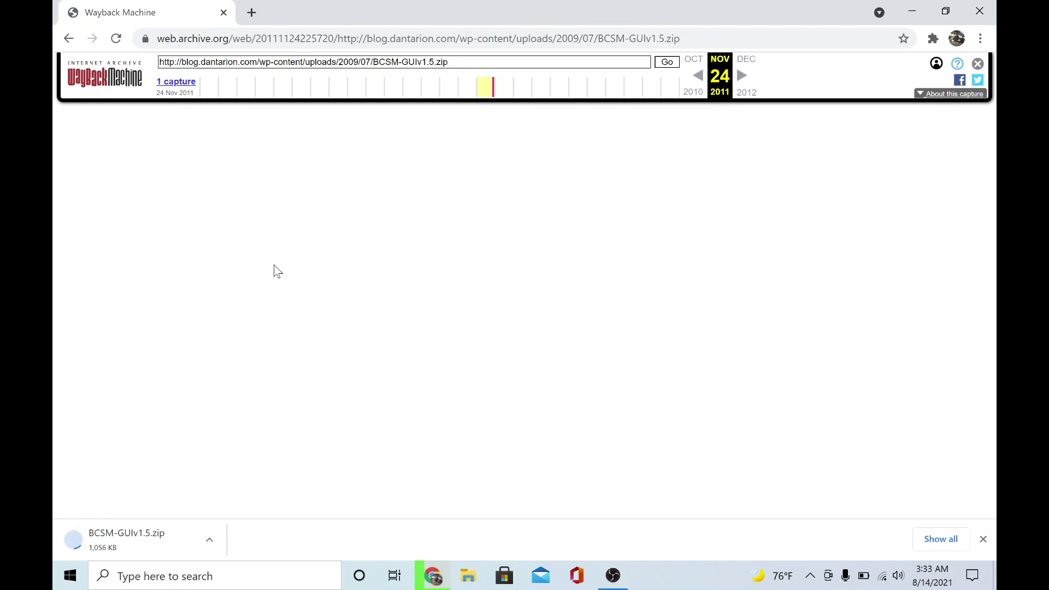
mouse_move(485, 251)
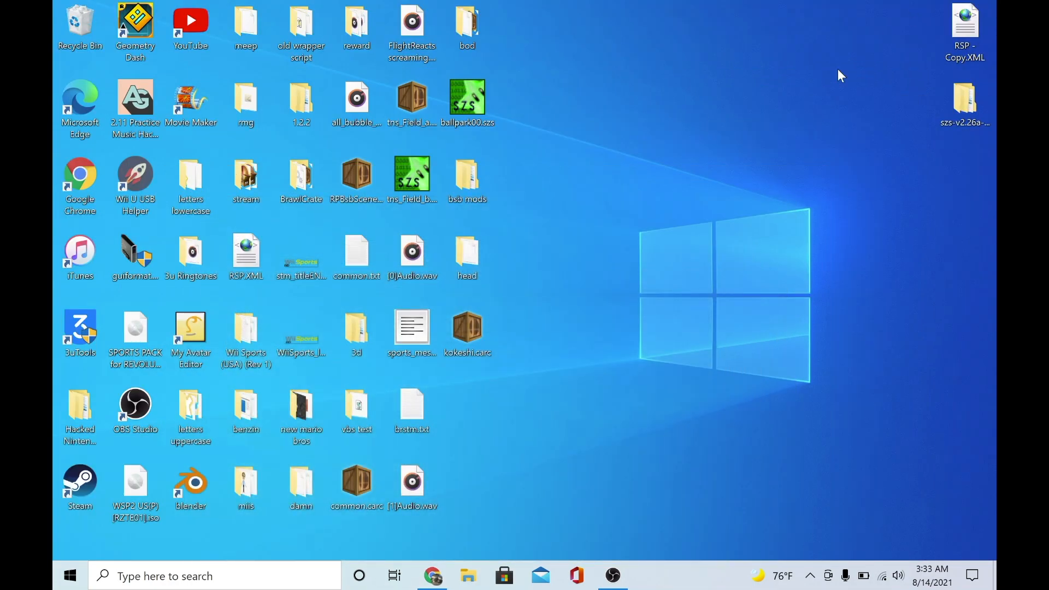
Extract BCSM-GUIv1.5.zip from Downloads into the suggested folder.
click(468, 576)
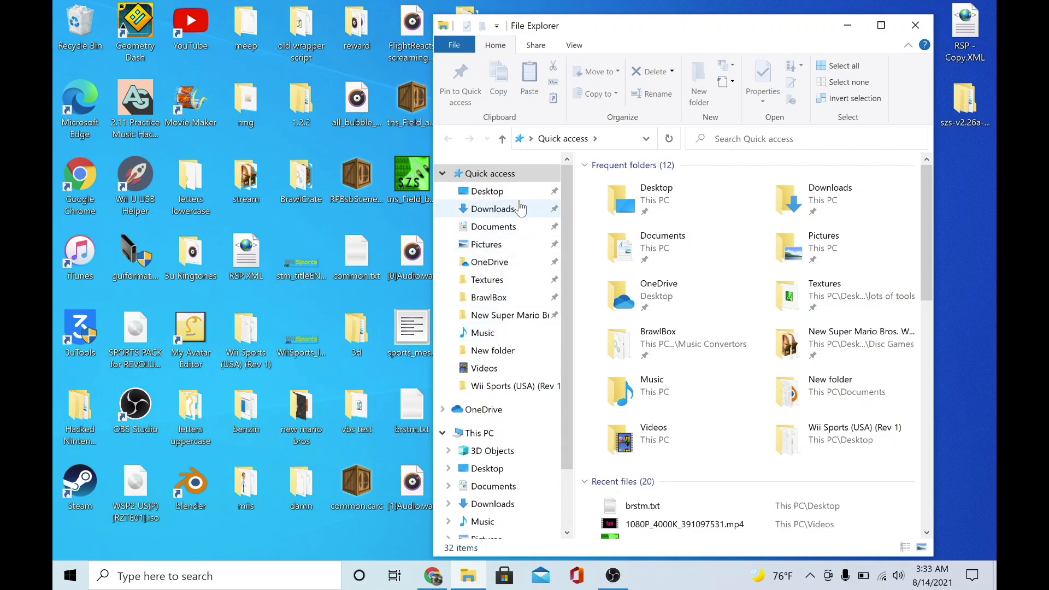
click(494, 208)
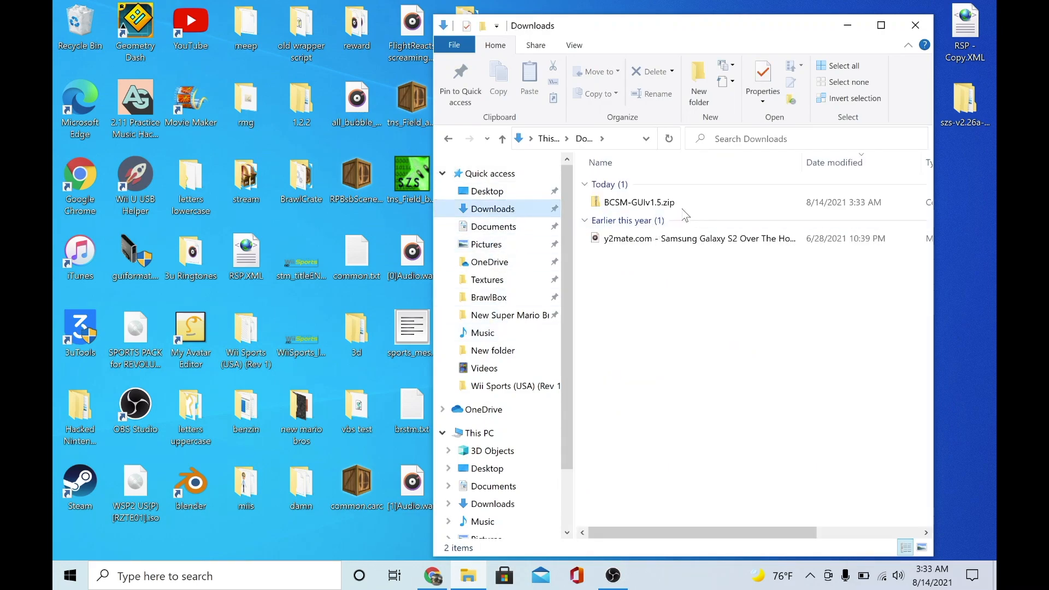
mouse_move(665, 242)
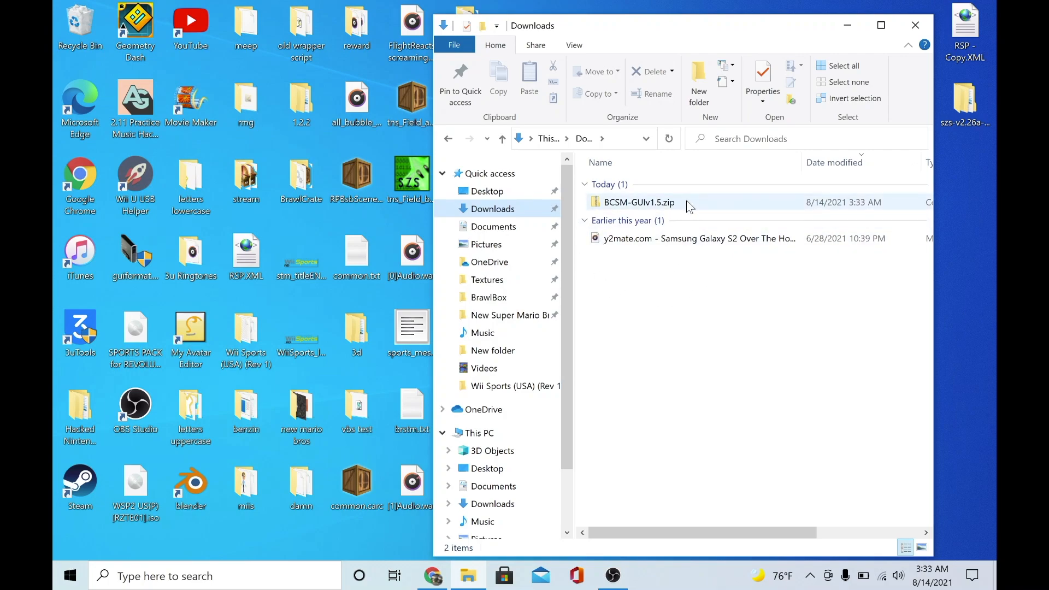
click(639, 202)
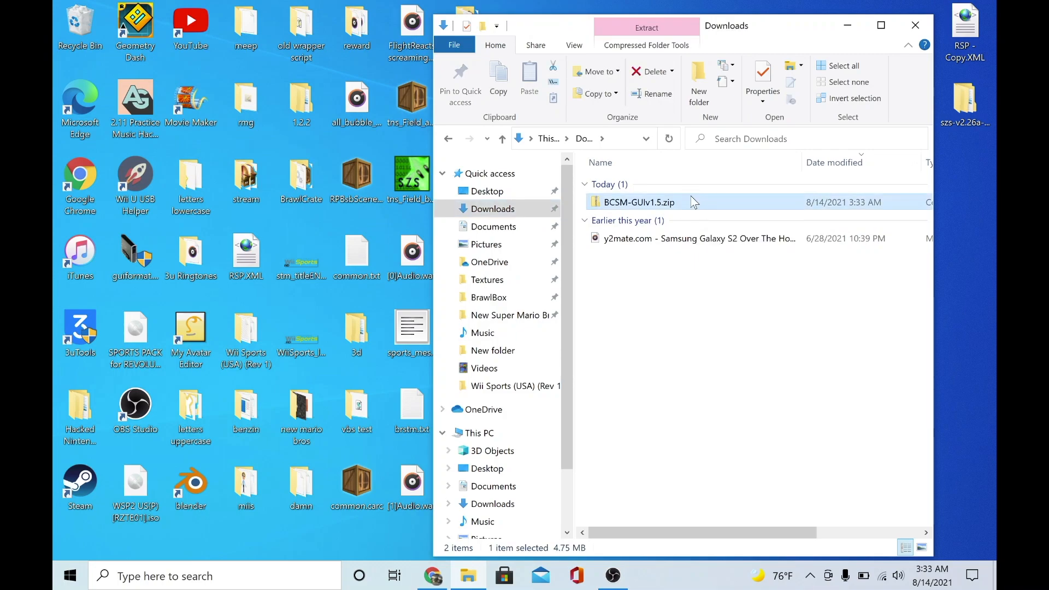
right_click(638, 202)
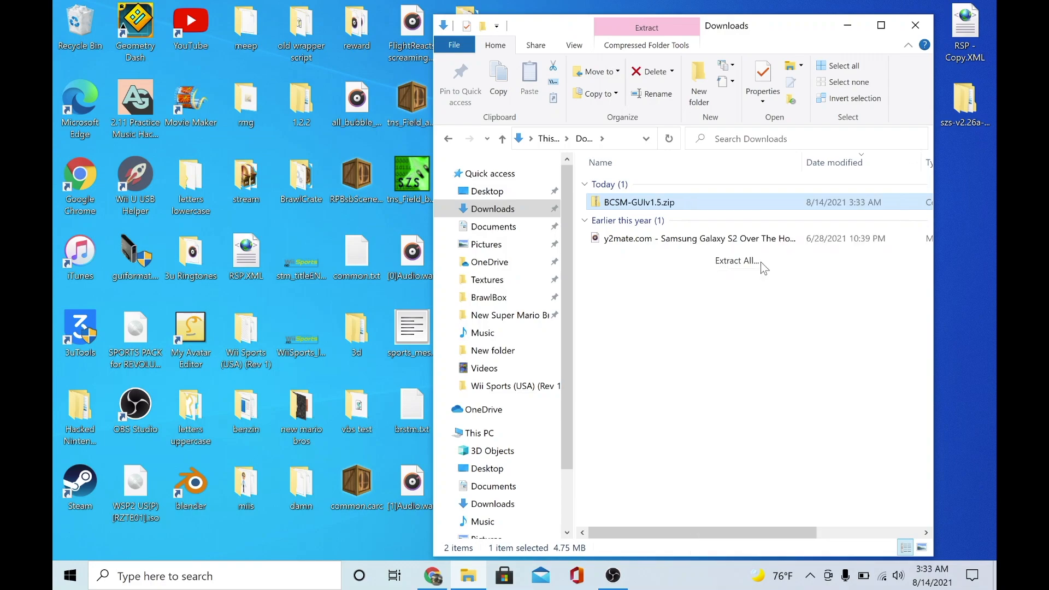
click(735, 260)
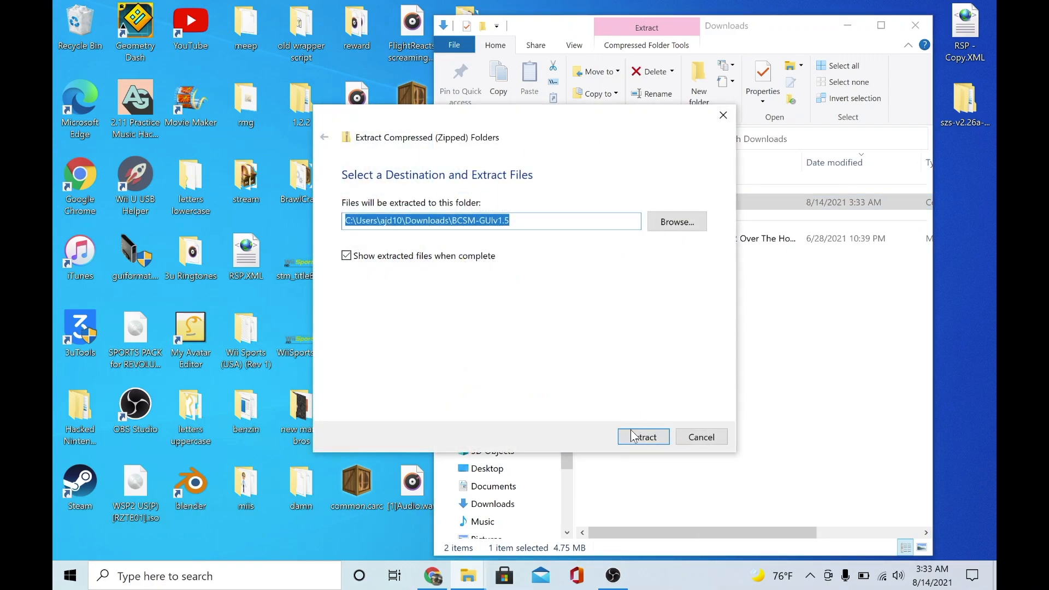
click(642, 437)
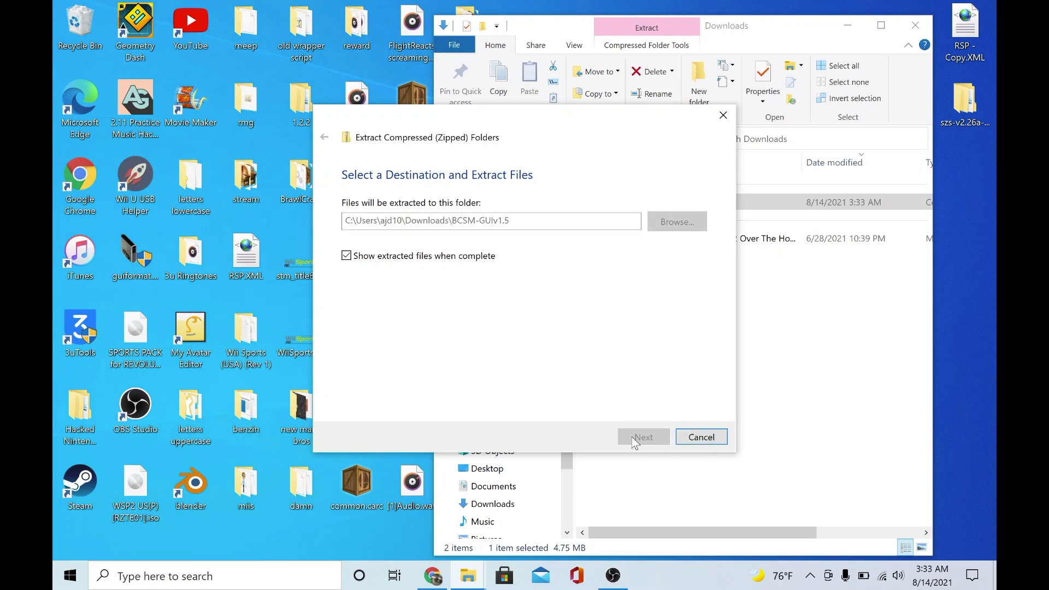
click(643, 437)
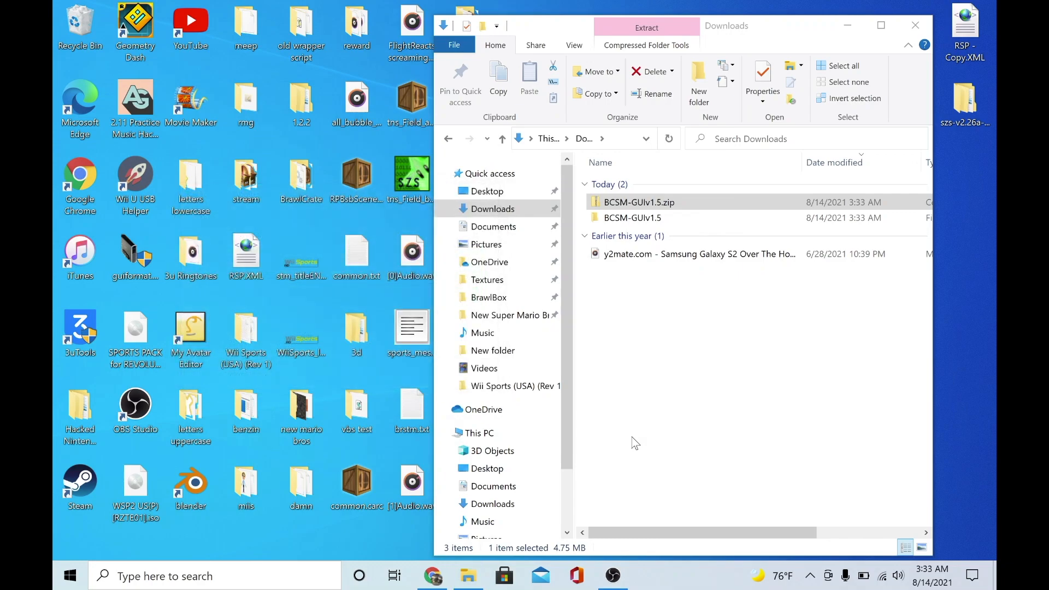
Go into the extracted BCSM-GUIv1.5 folder listing BCSM-GUI.exe and its subfolders.
double_click(632, 218)
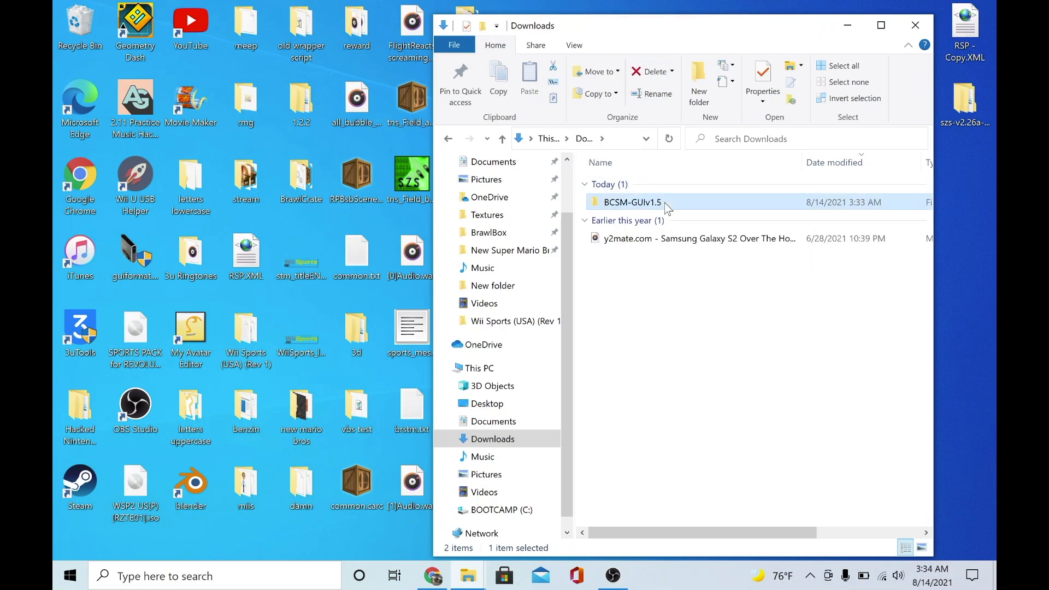
double_click(632, 202)
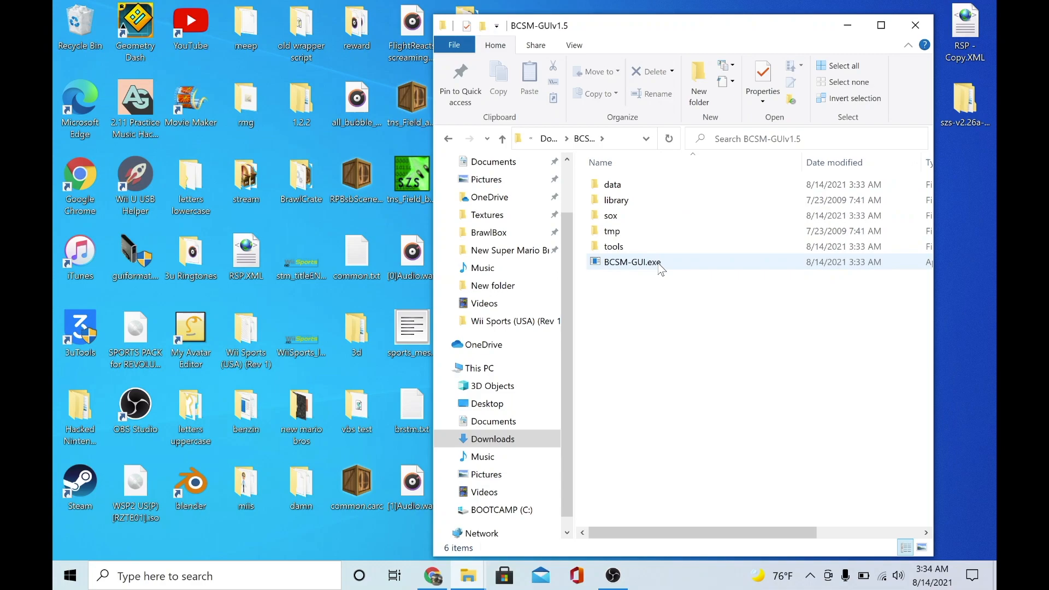
Launch BCSM-GUI.exe and start its MP3-to-BRSTM conversion tool.
double_click(631, 261)
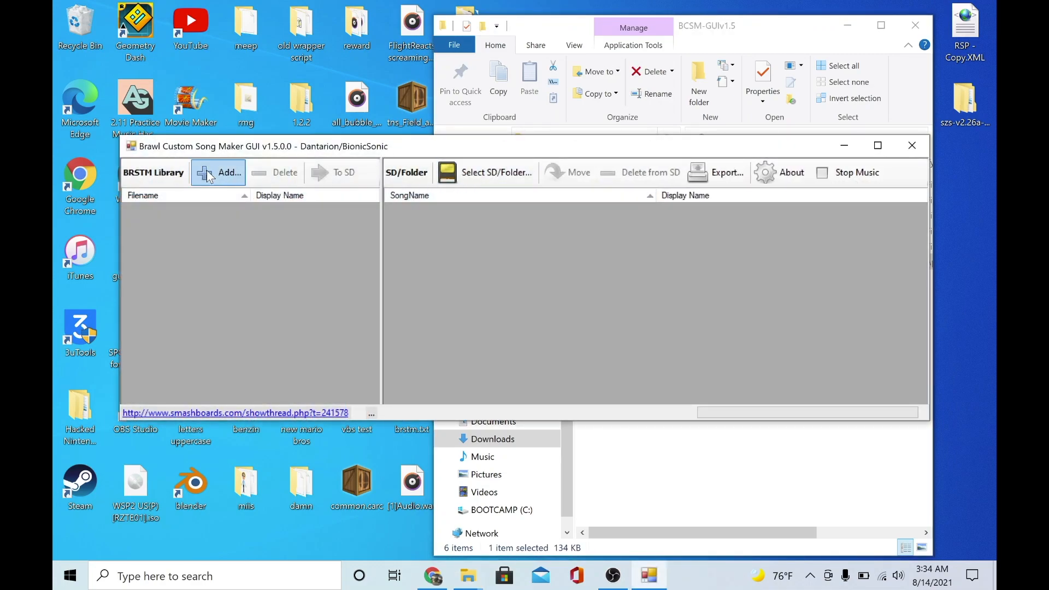
mouse_move(478, 256)
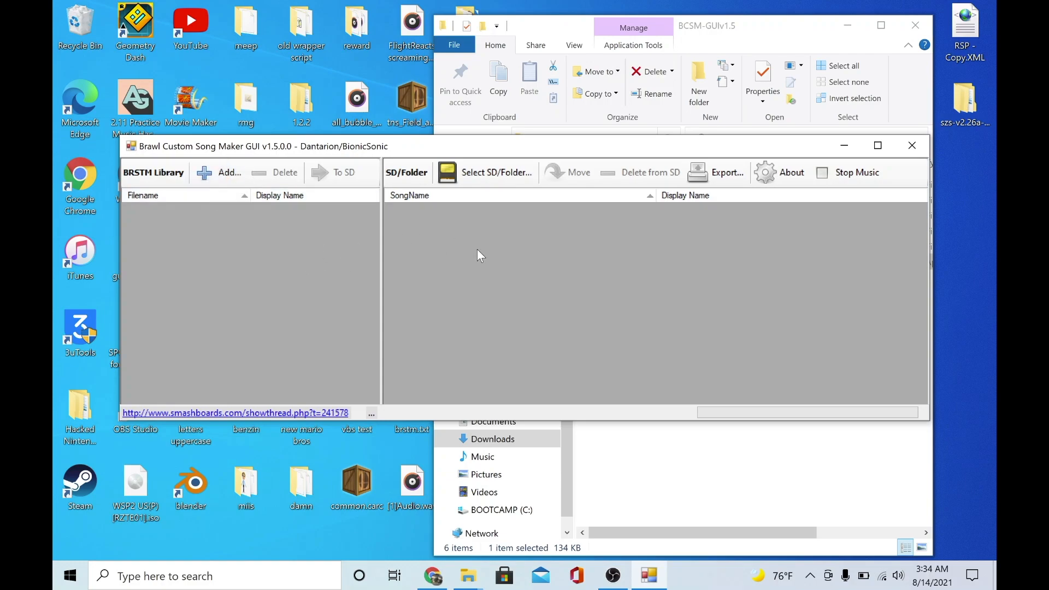
mouse_move(507, 248)
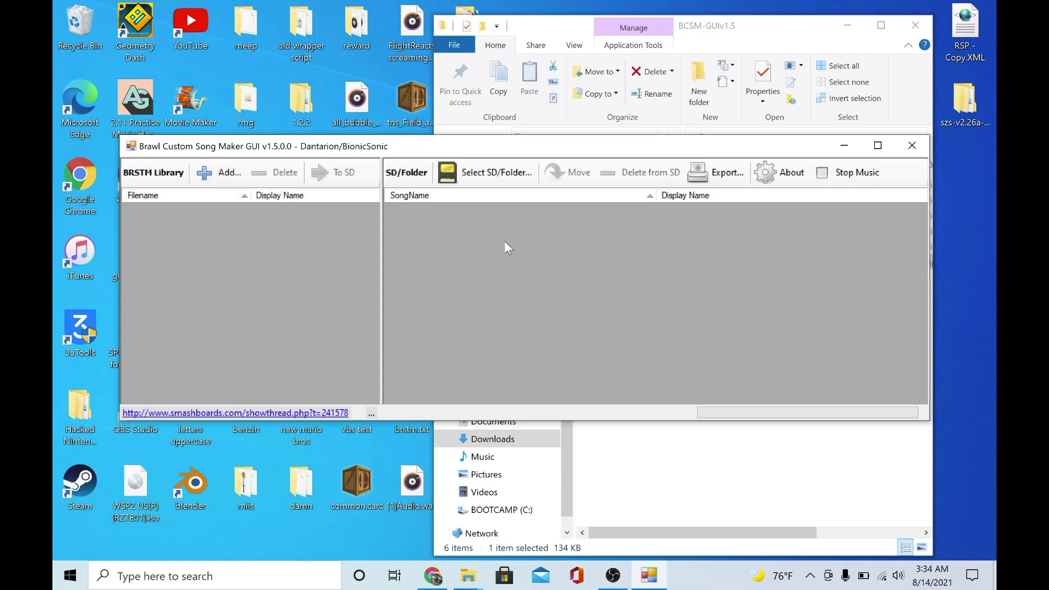
click(229, 172)
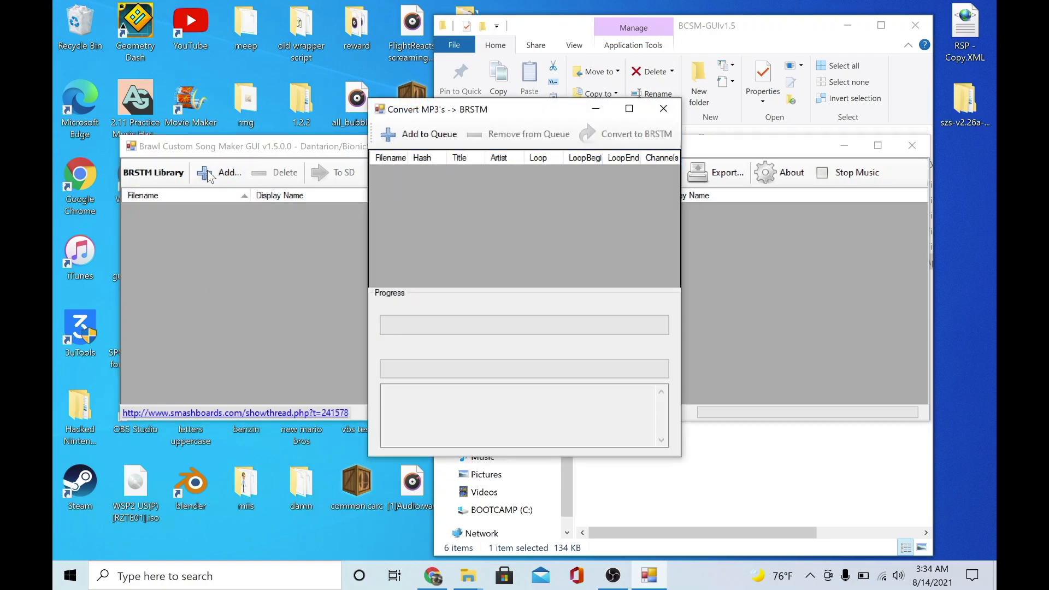
mouse_move(513, 253)
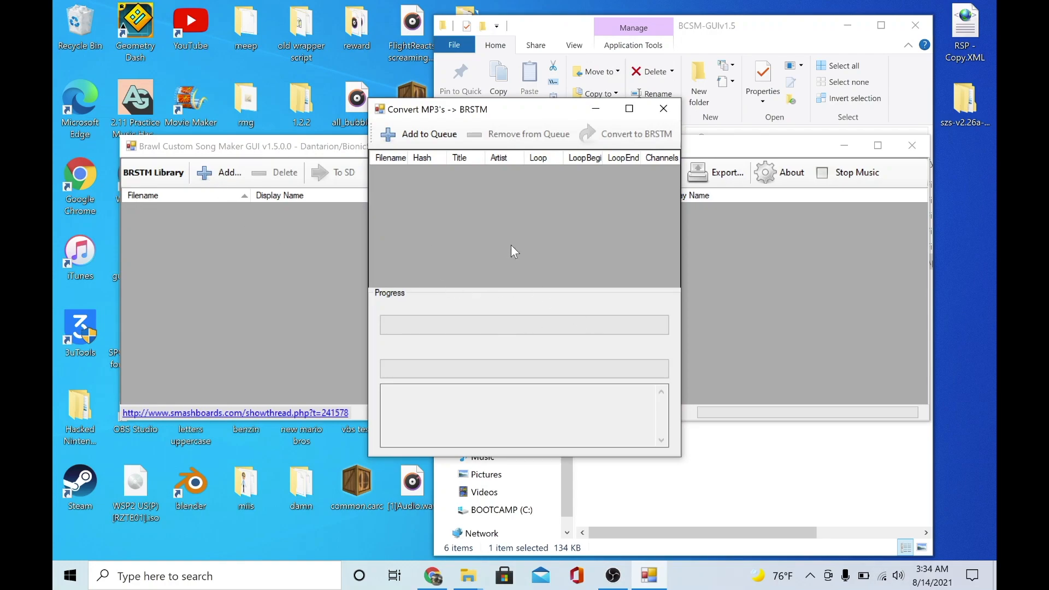
mouse_move(432, 133)
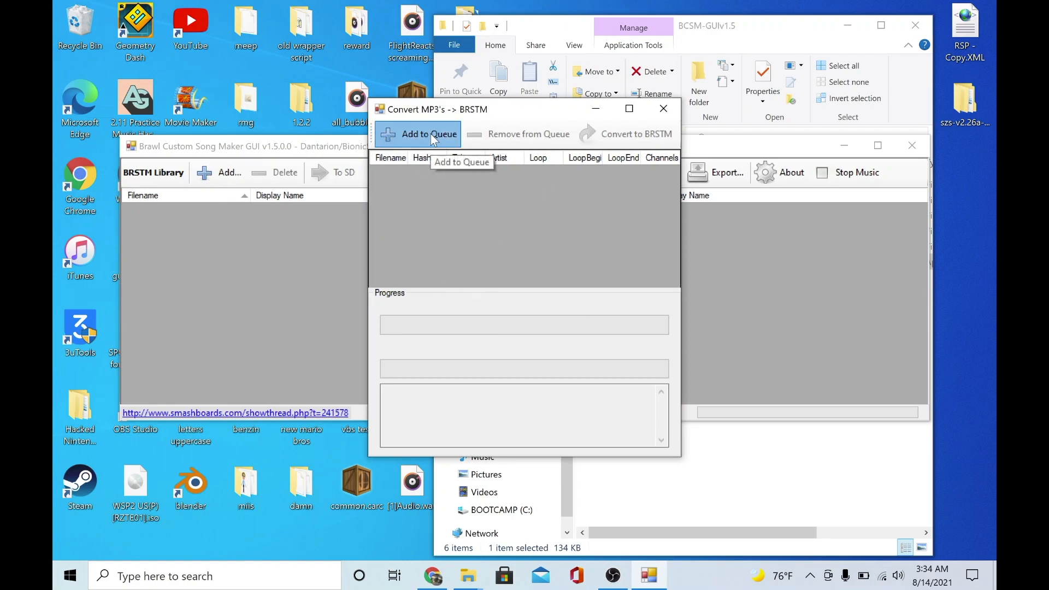
Add the Over The Horizon ringtone MP3 from Downloads to the queue.
click(427, 133)
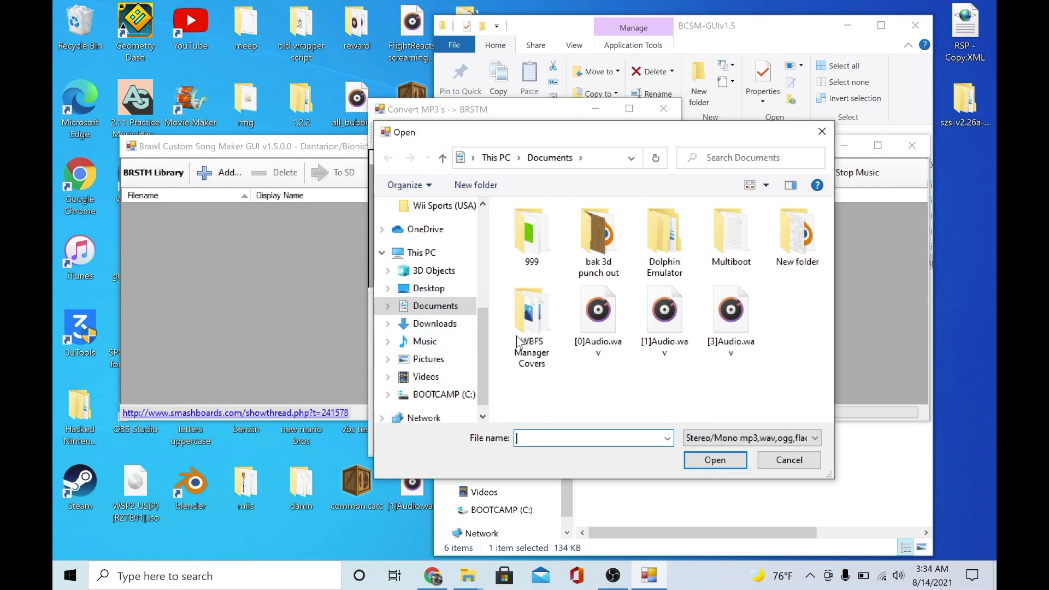
mouse_move(434, 323)
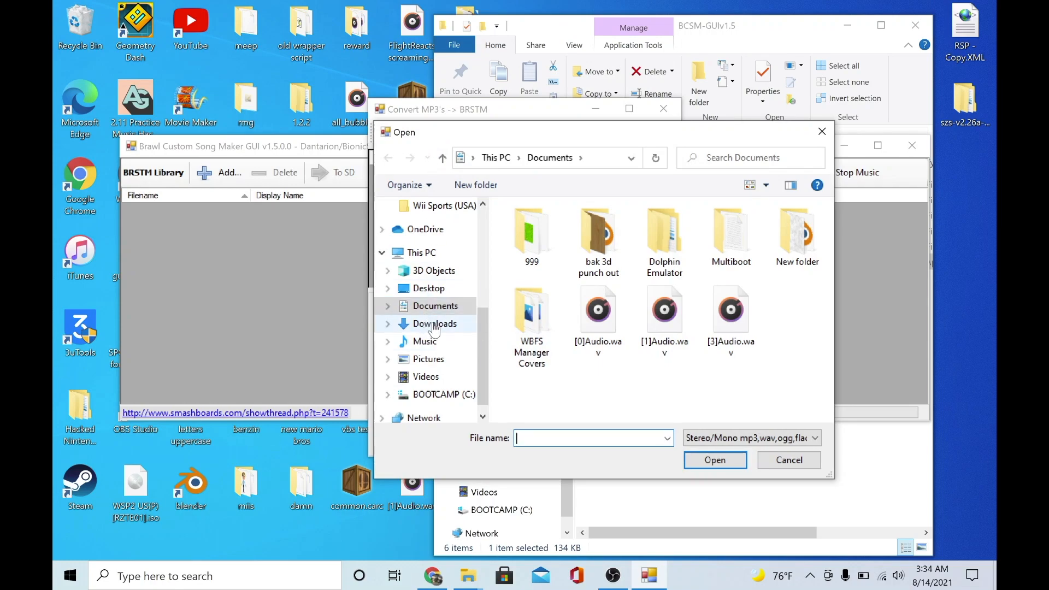
click(434, 323)
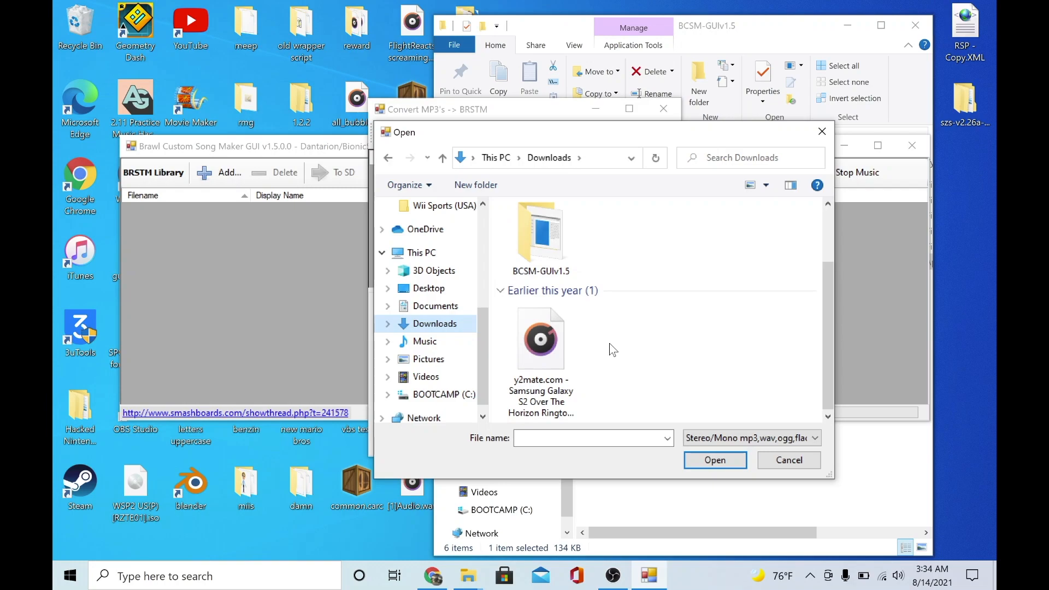
click(541, 337)
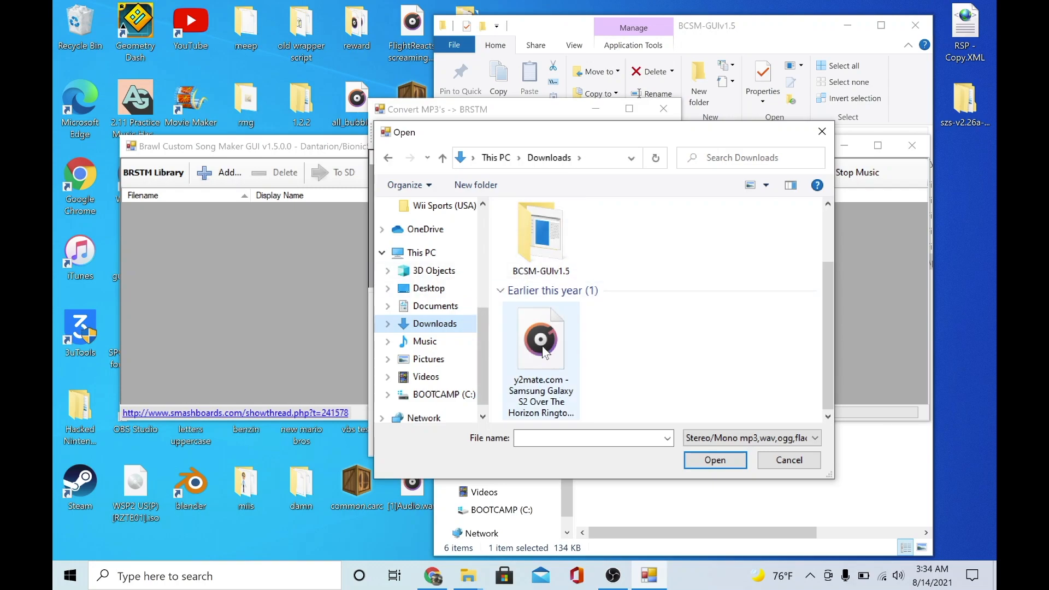
mouse_move(541, 354)
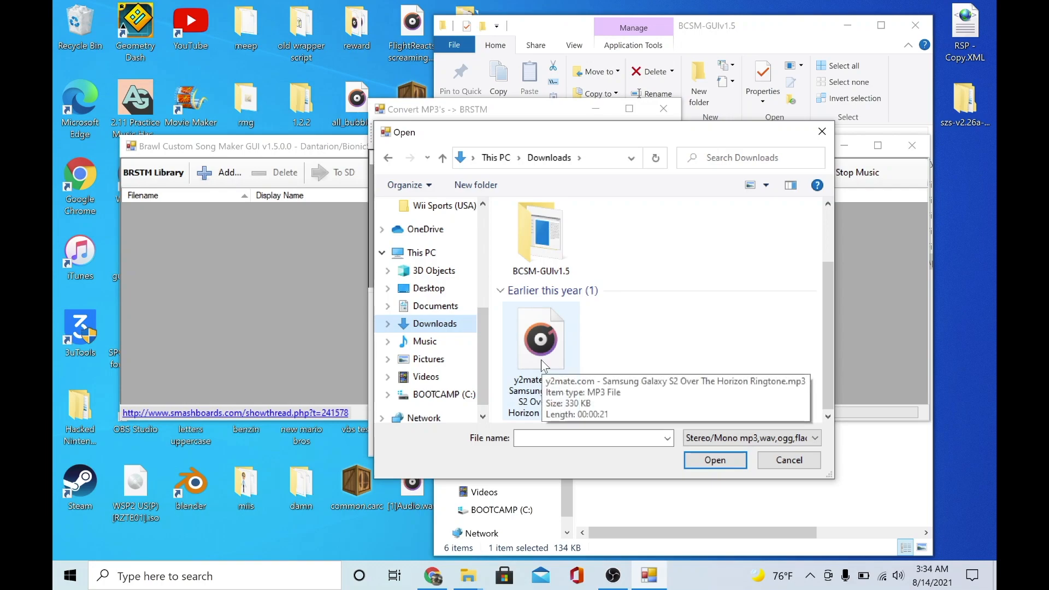
mouse_move(542, 340)
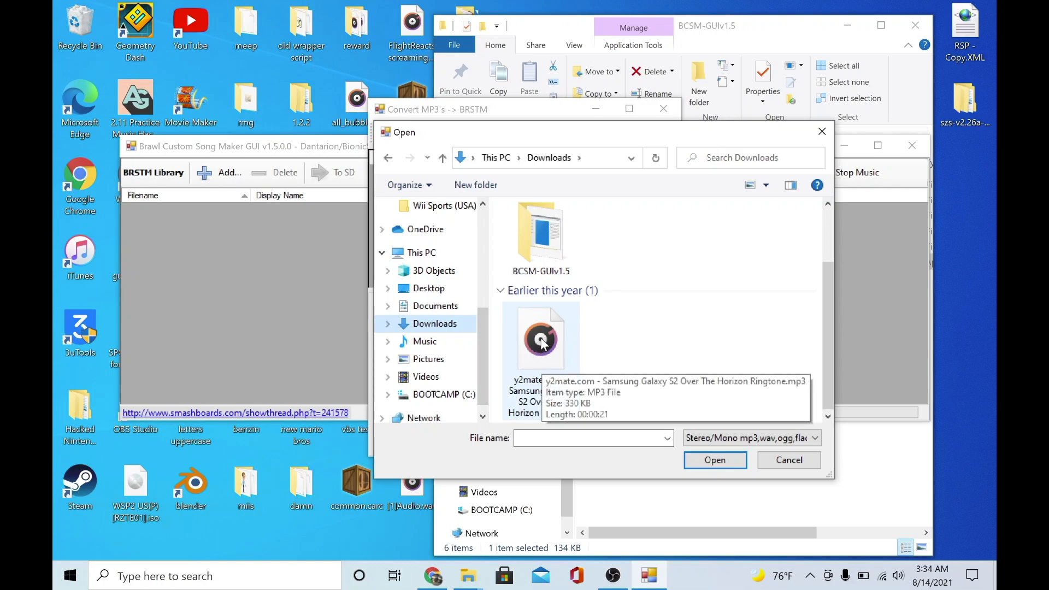
click(541, 337)
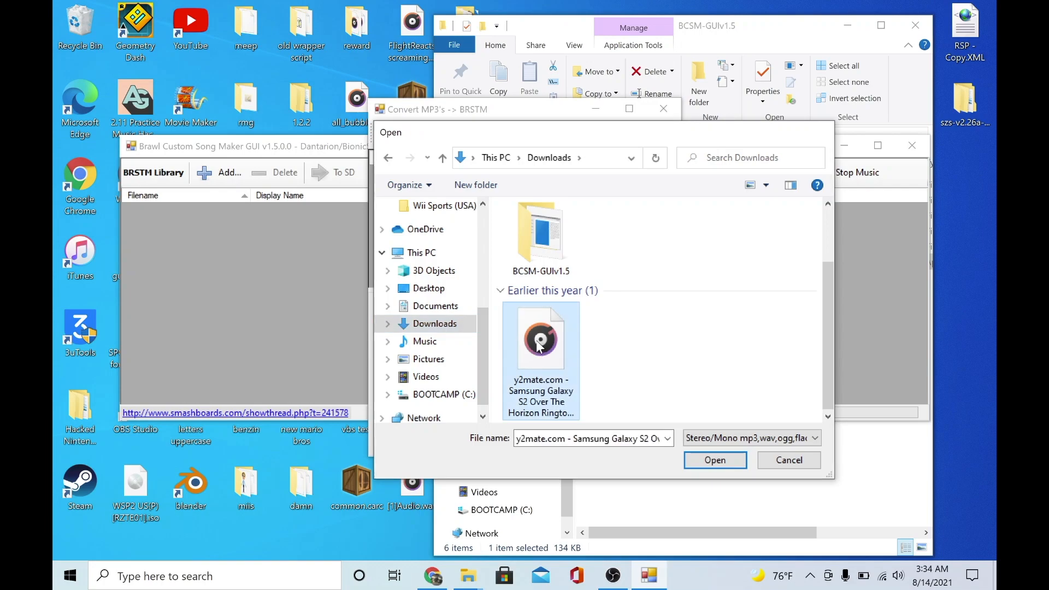
click(714, 460)
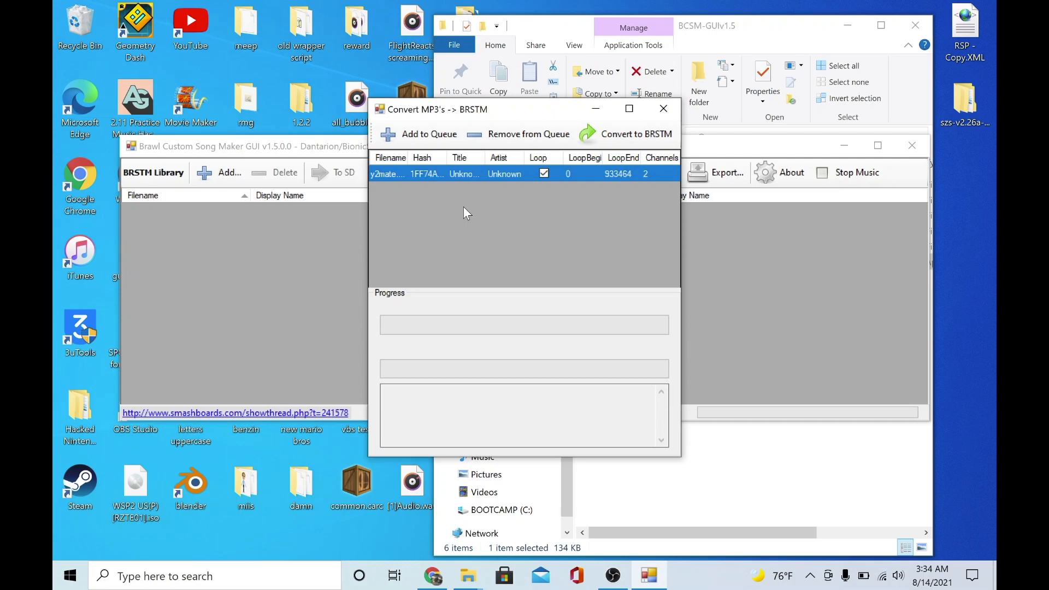
mouse_move(625, 134)
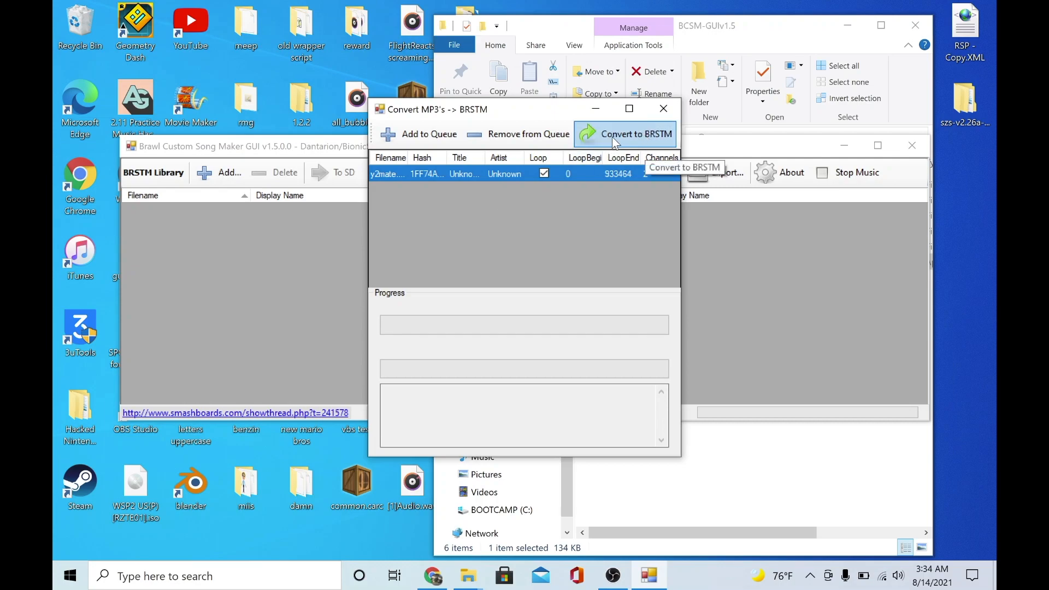
Convert the queued song to BRSTM and dismiss the finished conversion window.
click(624, 133)
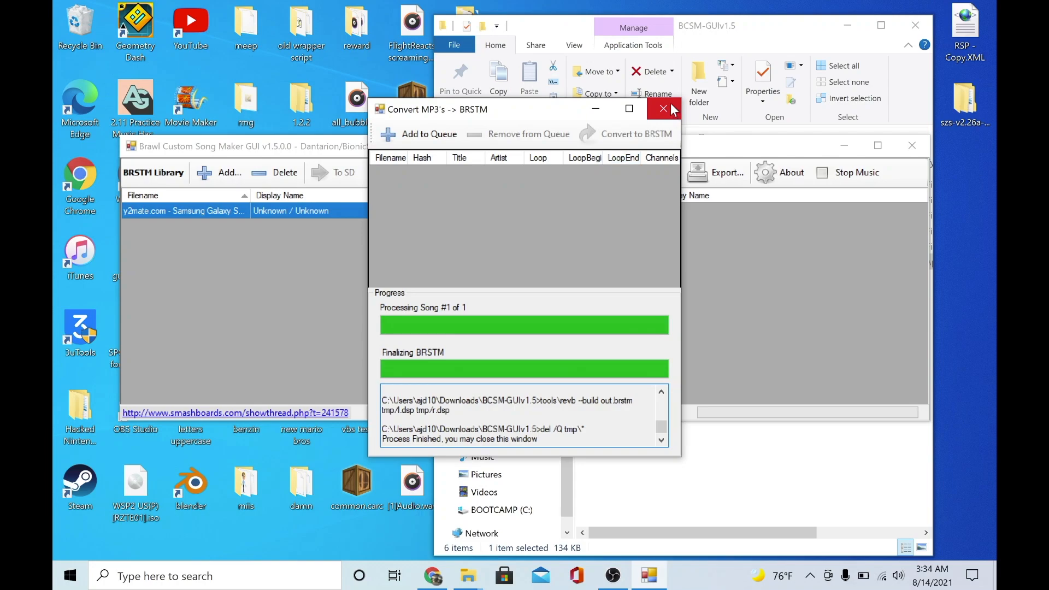
click(663, 109)
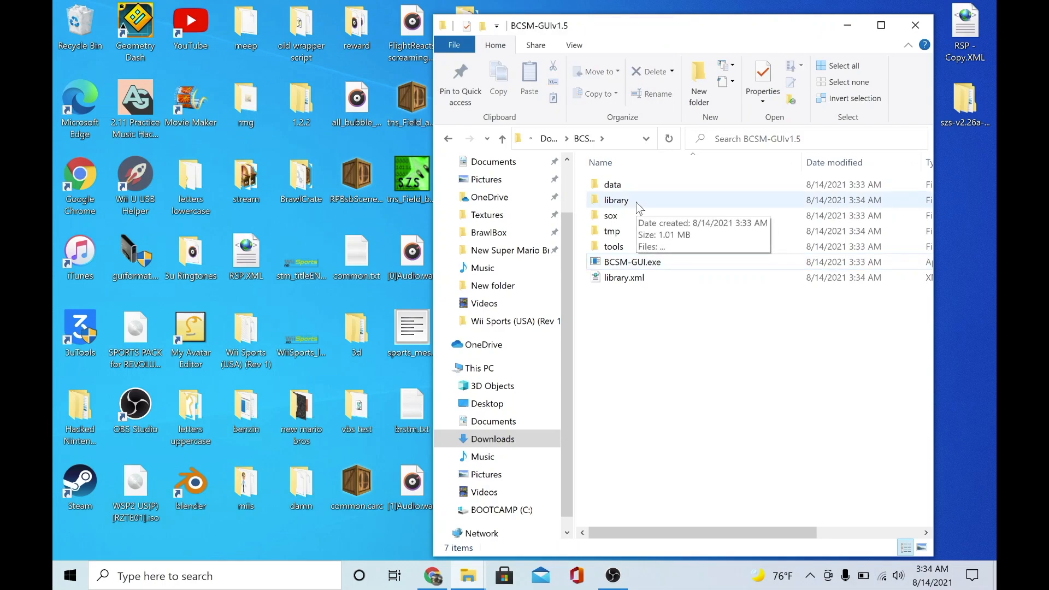
Show the converted Over The Horizon .brstm file inside the library folder.
double_click(615, 199)
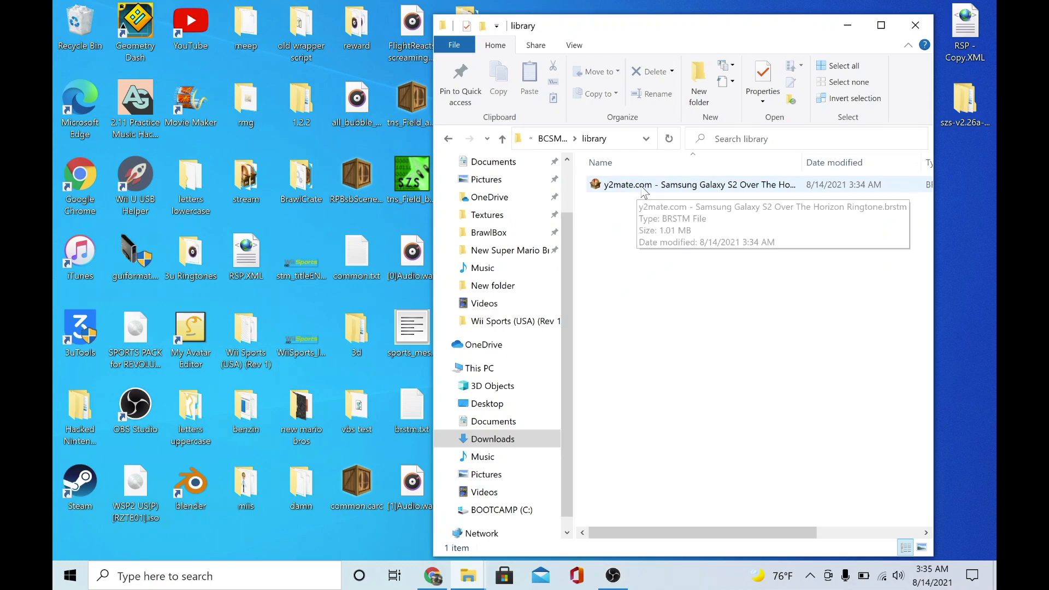
click(696, 184)
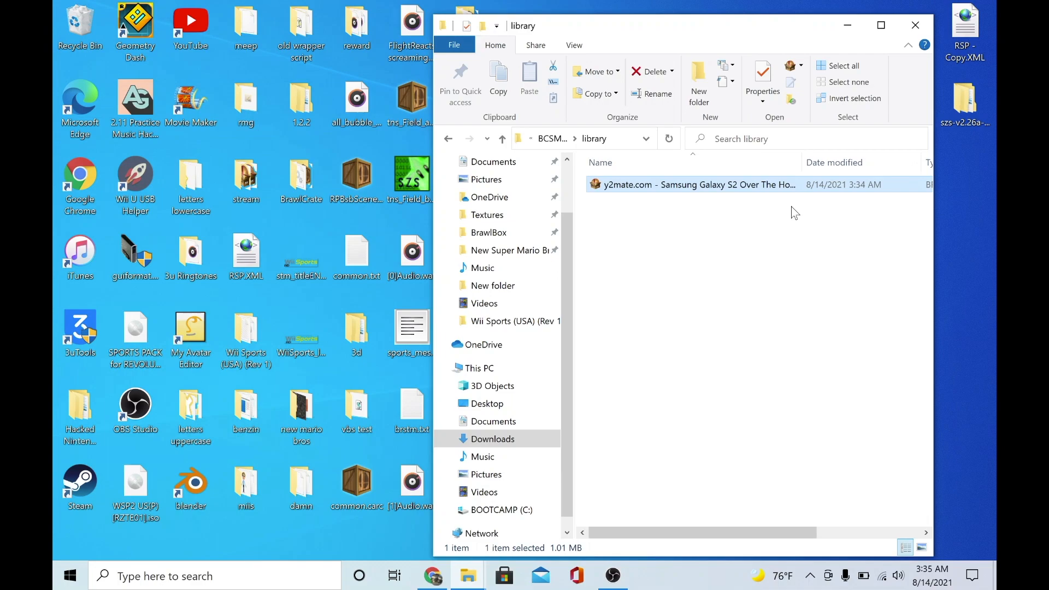
click(774, 224)
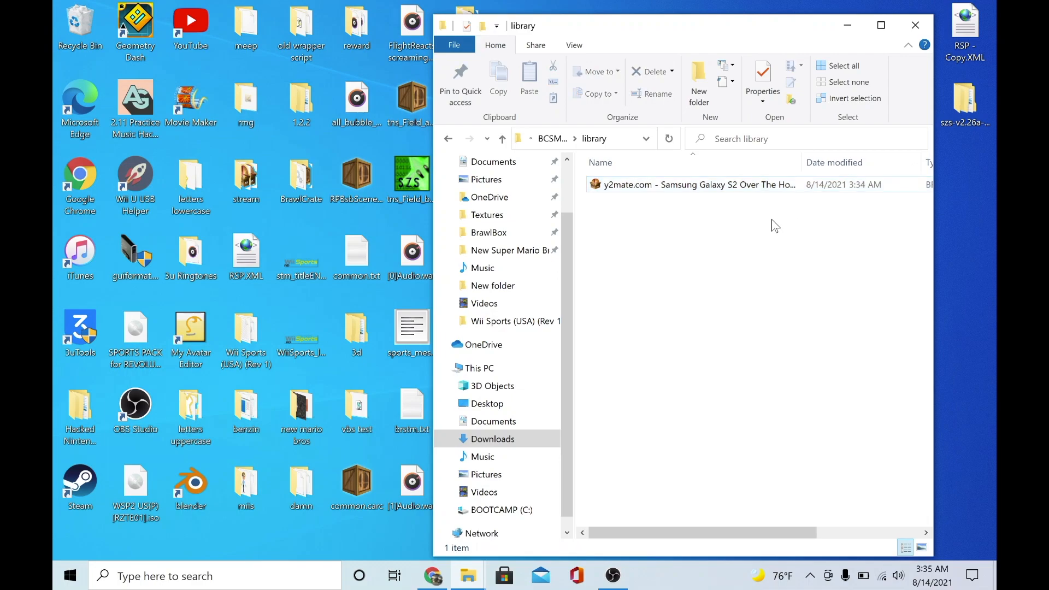
mouse_move(712, 231)
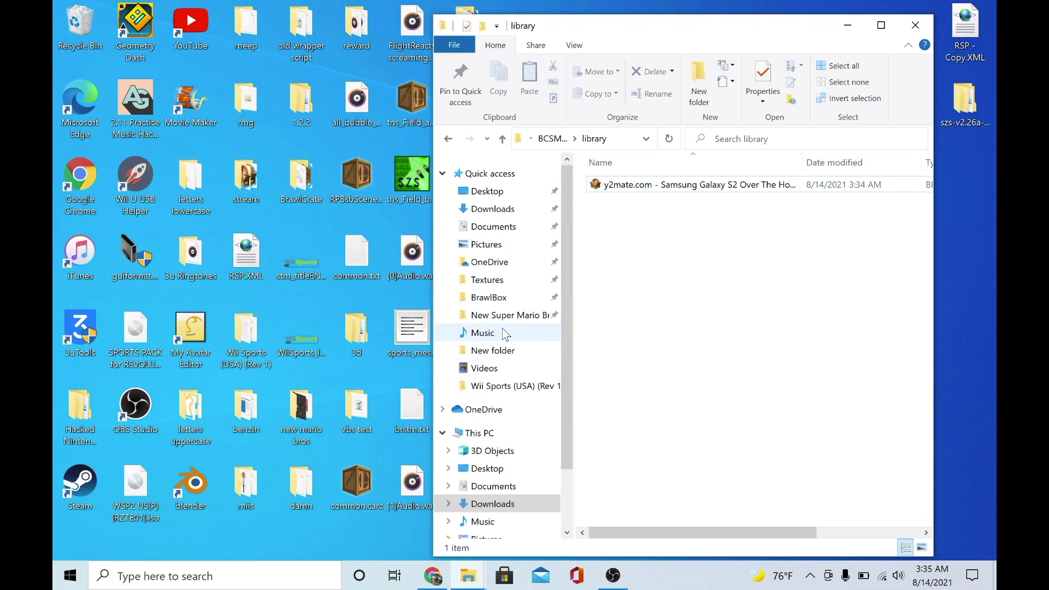
mouse_move(729, 333)
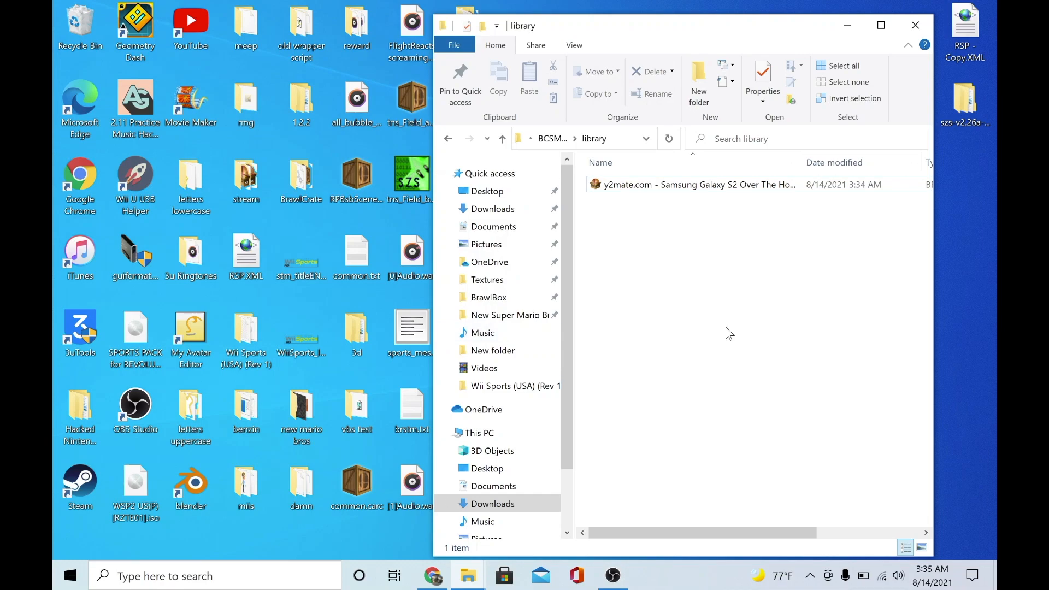
mouse_move(801, 400)
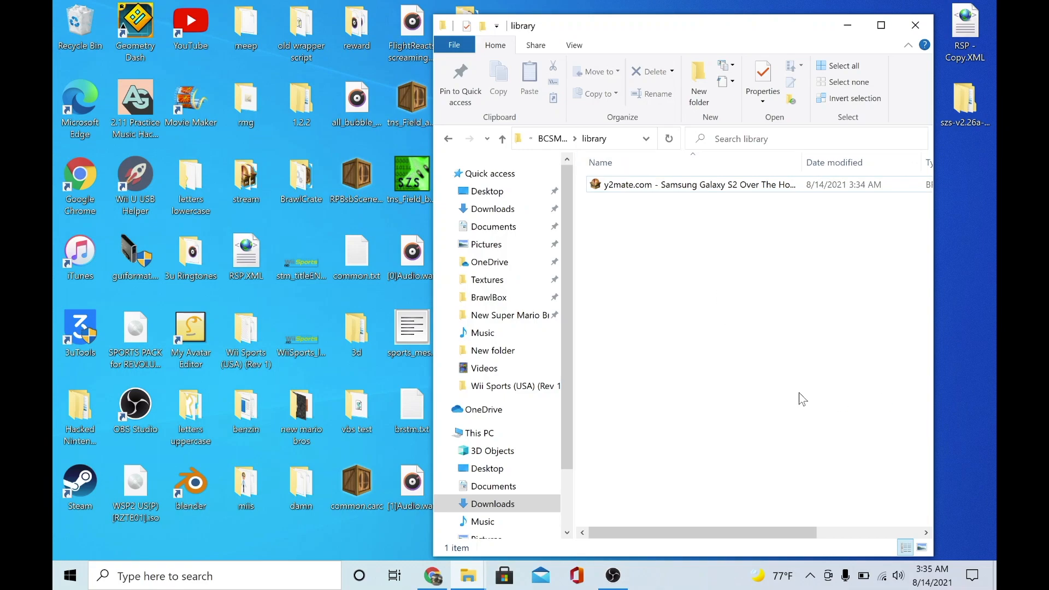